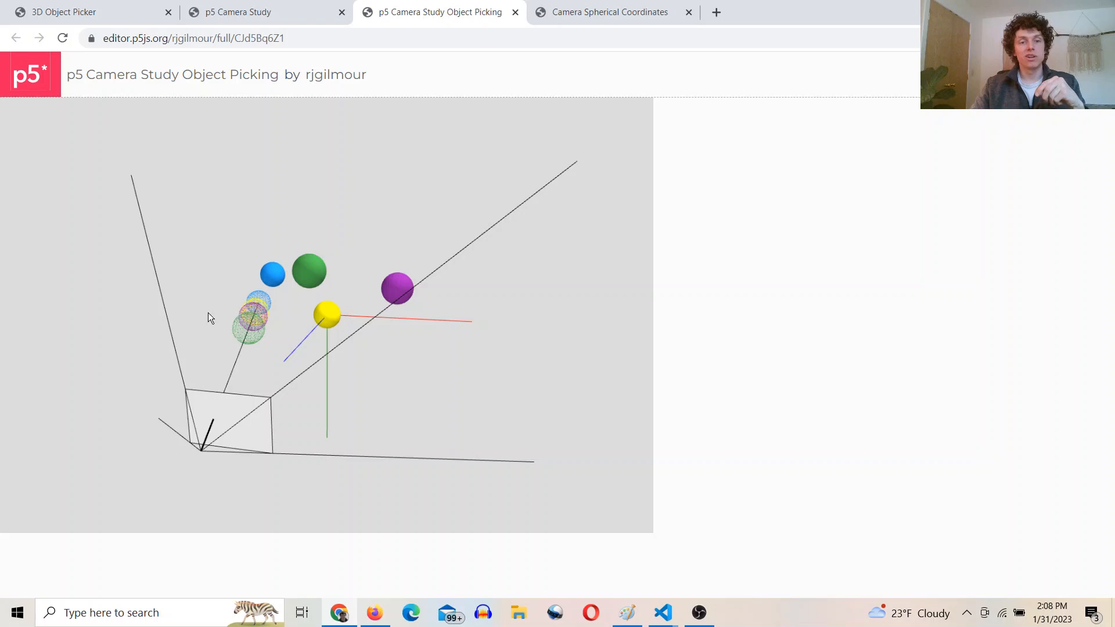
# Step: Pick a sphere on the Object Picking canvas so it turns red while the view turns
pyautogui.click(272, 273)
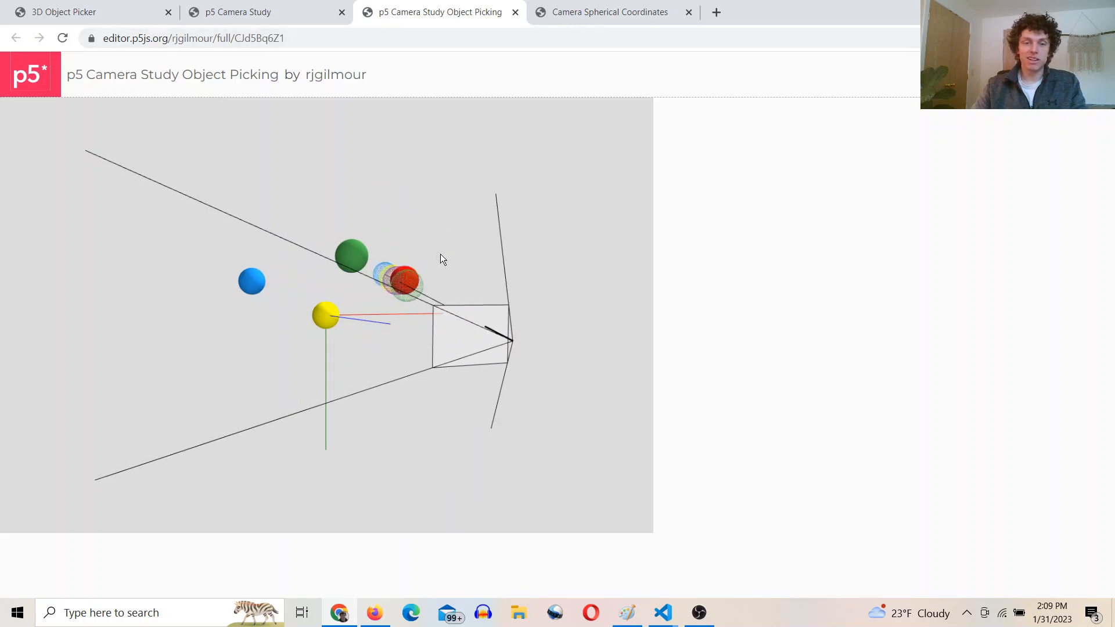
# Step: Orbit the picking scene back, then move to the Camera Spherical Coordinates sketch
pyautogui.moveTo(439, 259); pyautogui.dragTo(509, 306)
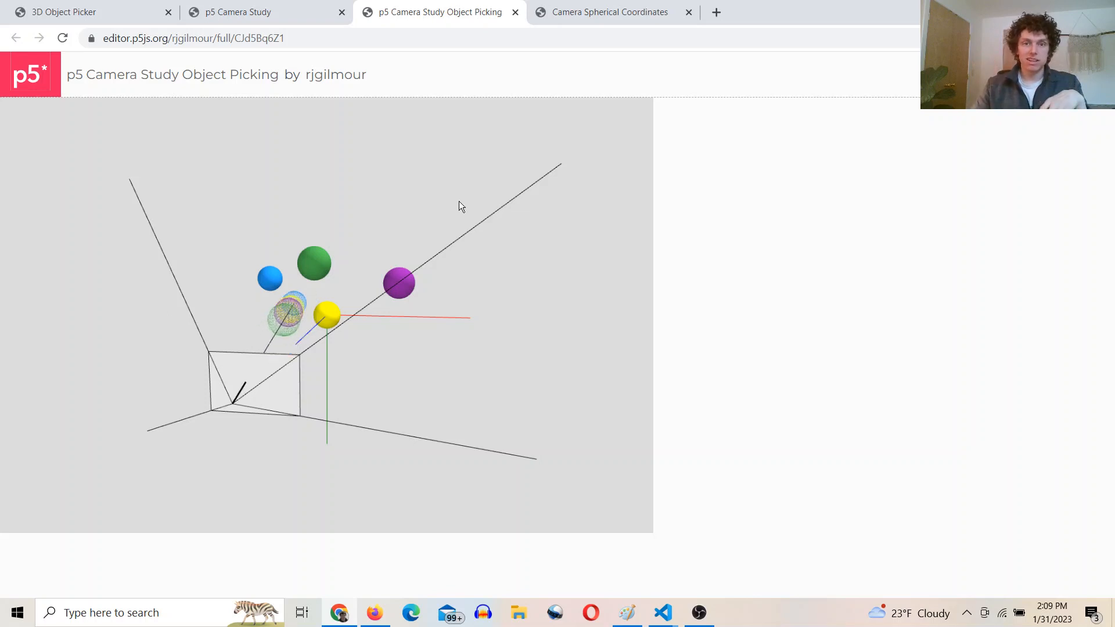
pyautogui.click(609, 11)
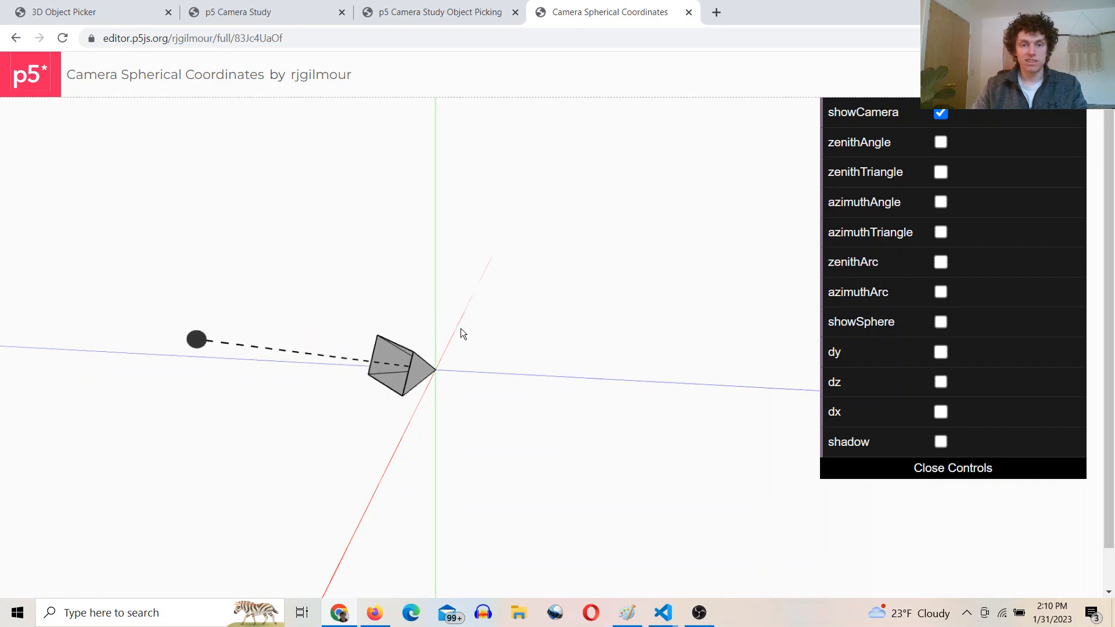
# Step: Tick the dy, shadow and zenithTriangle controls after a small orbit of the camera view
pyautogui.moveTo(198, 339); pyautogui.dragTo(207, 364)
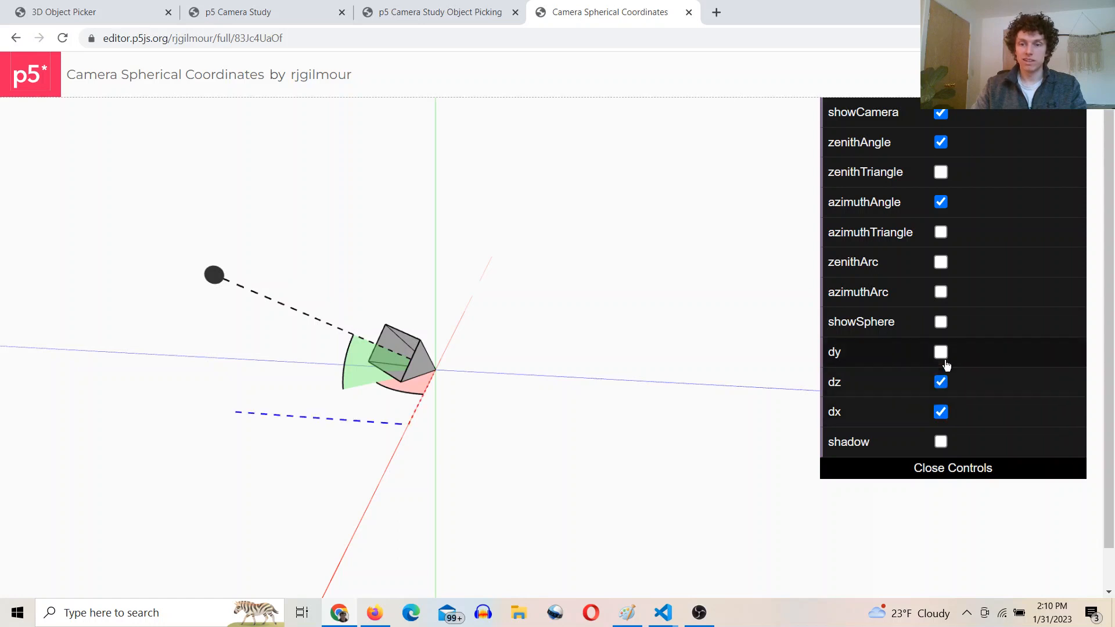
pyautogui.click(940, 350)
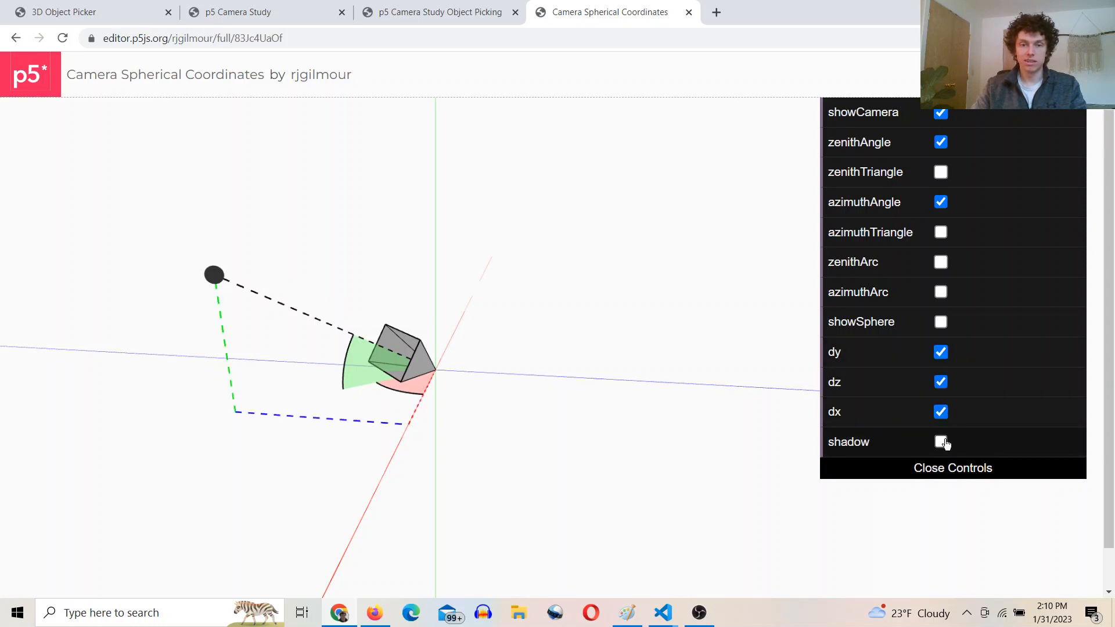
pyautogui.click(940, 441)
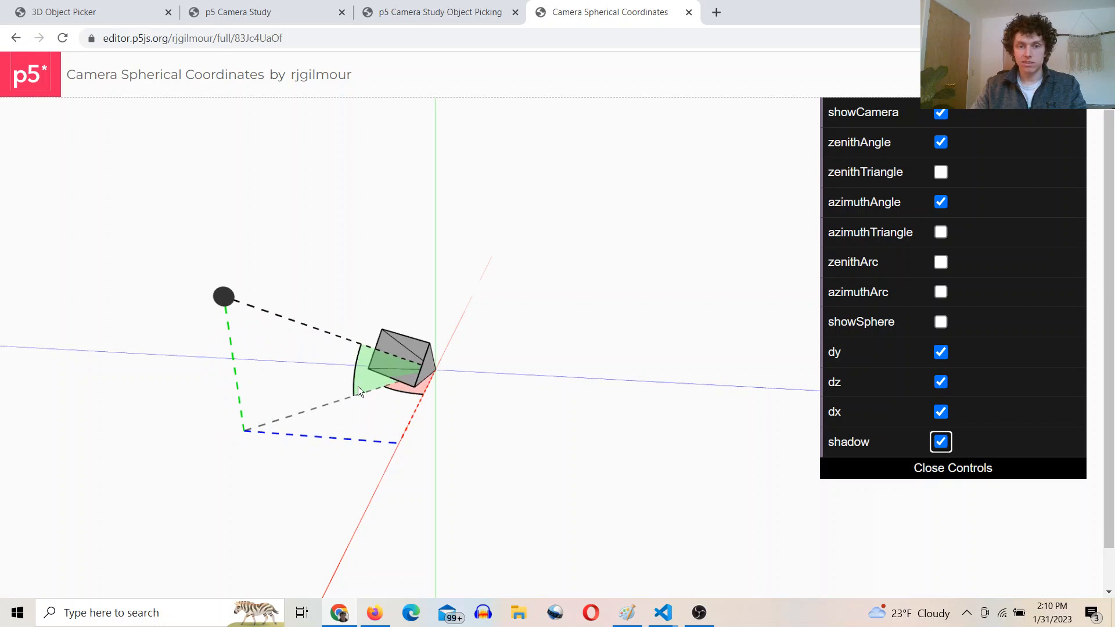
pyautogui.moveTo(817, 212)
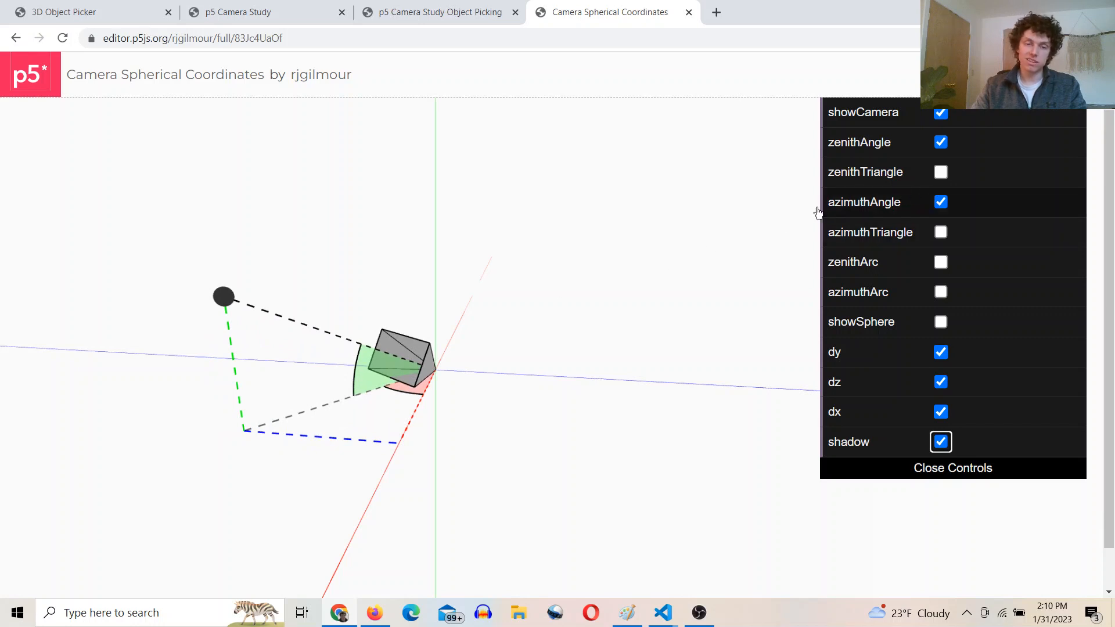
pyautogui.moveTo(362, 305)
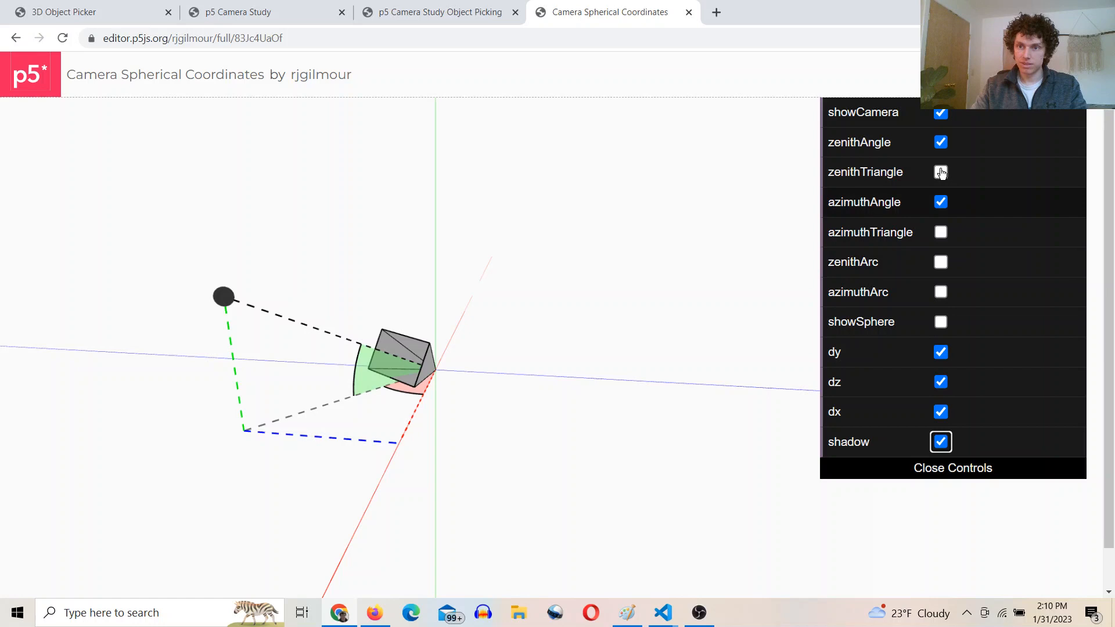
pyautogui.click(940, 172)
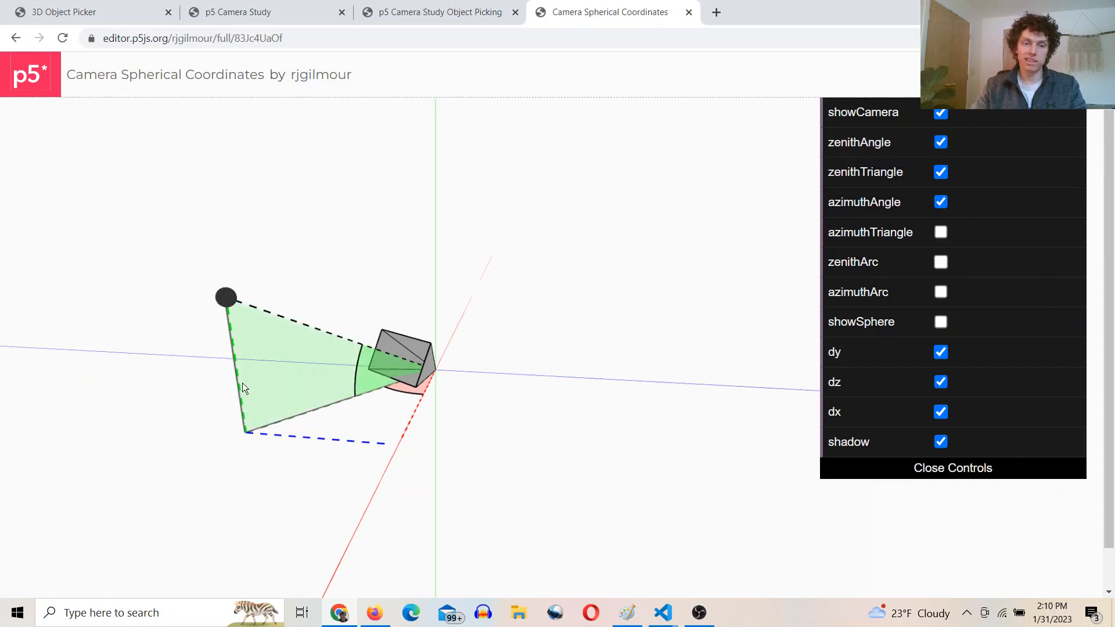
pyautogui.moveTo(249, 415)
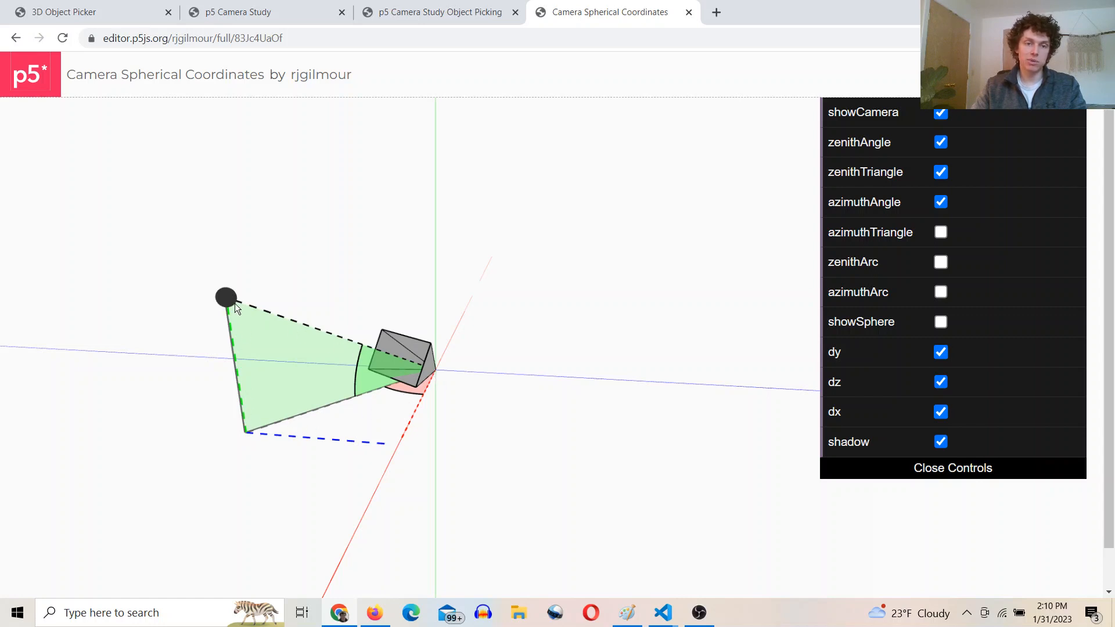
pyautogui.moveTo(862, 280)
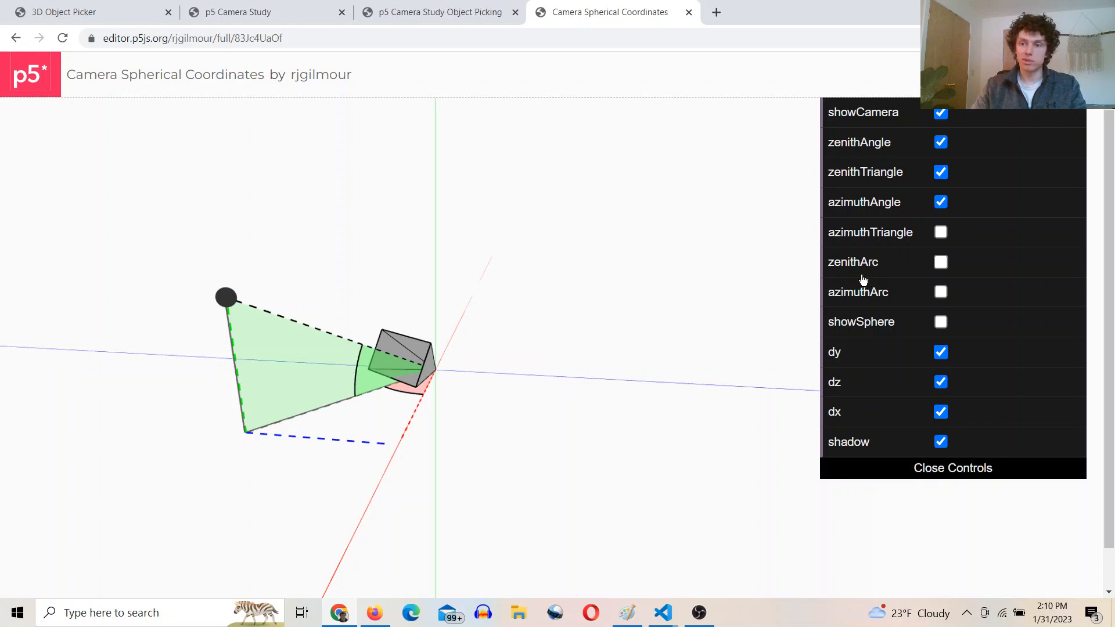
pyautogui.moveTo(771, 249)
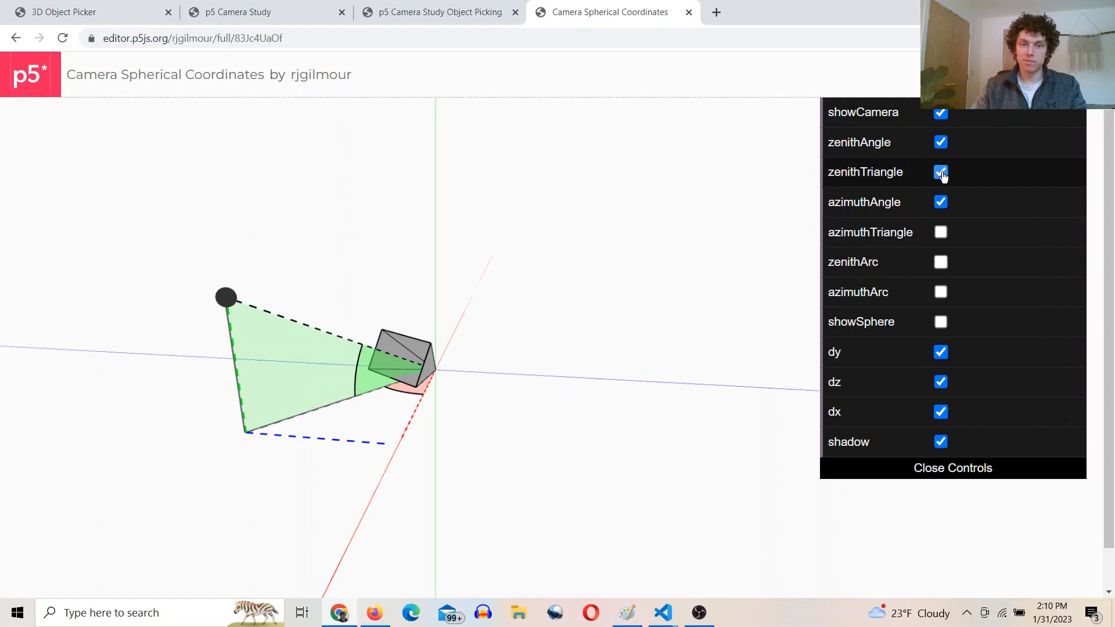
# Step: Hide the zenith visuals, toggle azimuthTriangle on-off-on, then go to the 3D Object Picker code
pyautogui.click(940, 142)
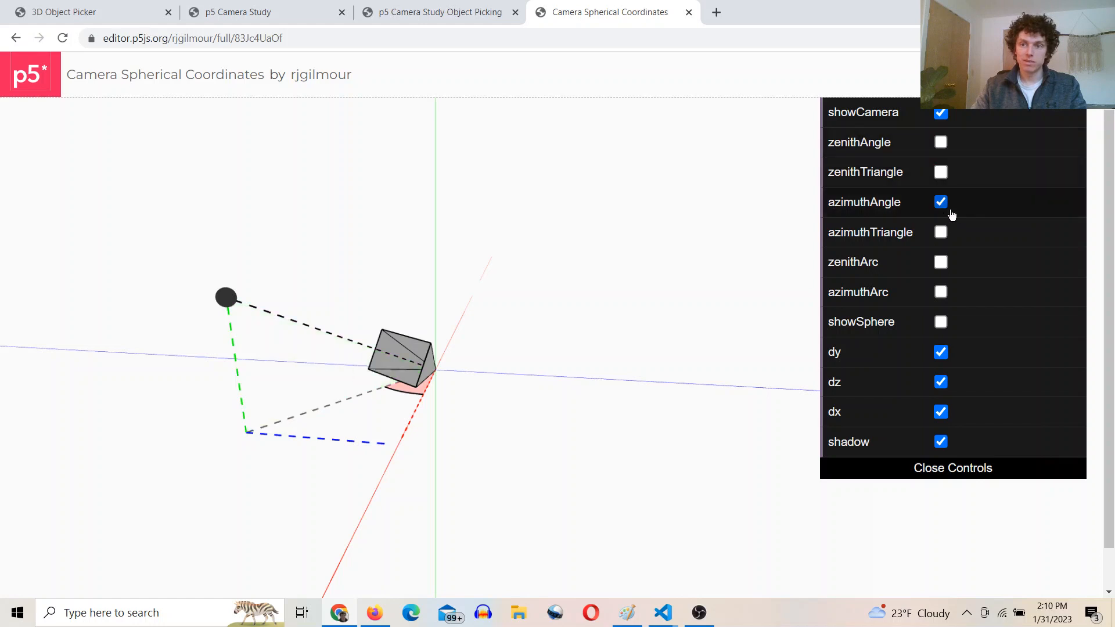
pyautogui.click(940, 232)
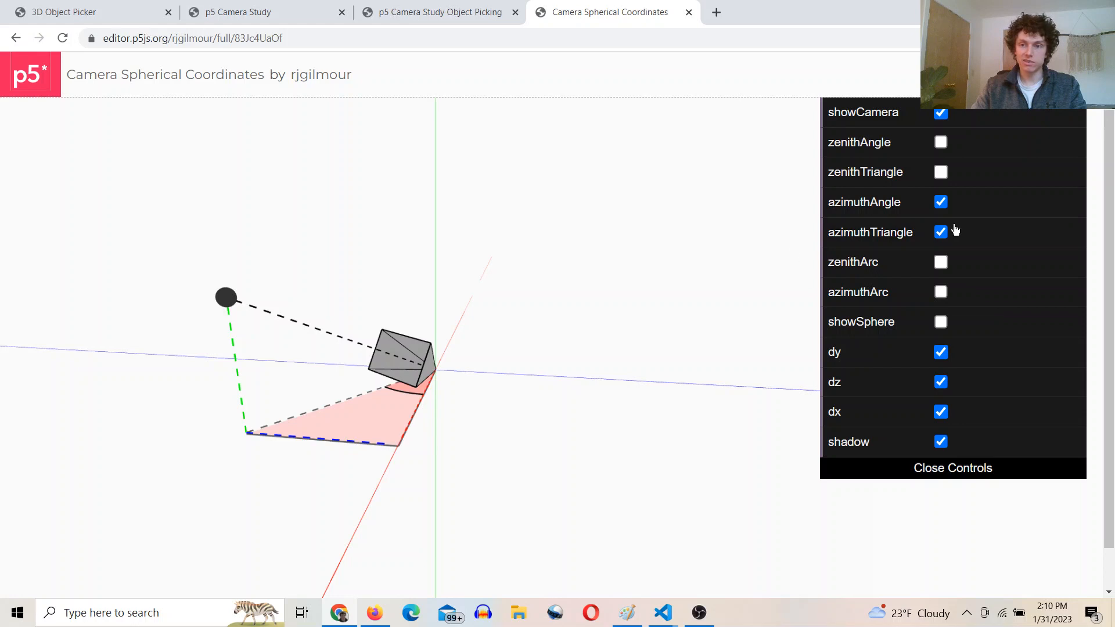
pyautogui.click(939, 232)
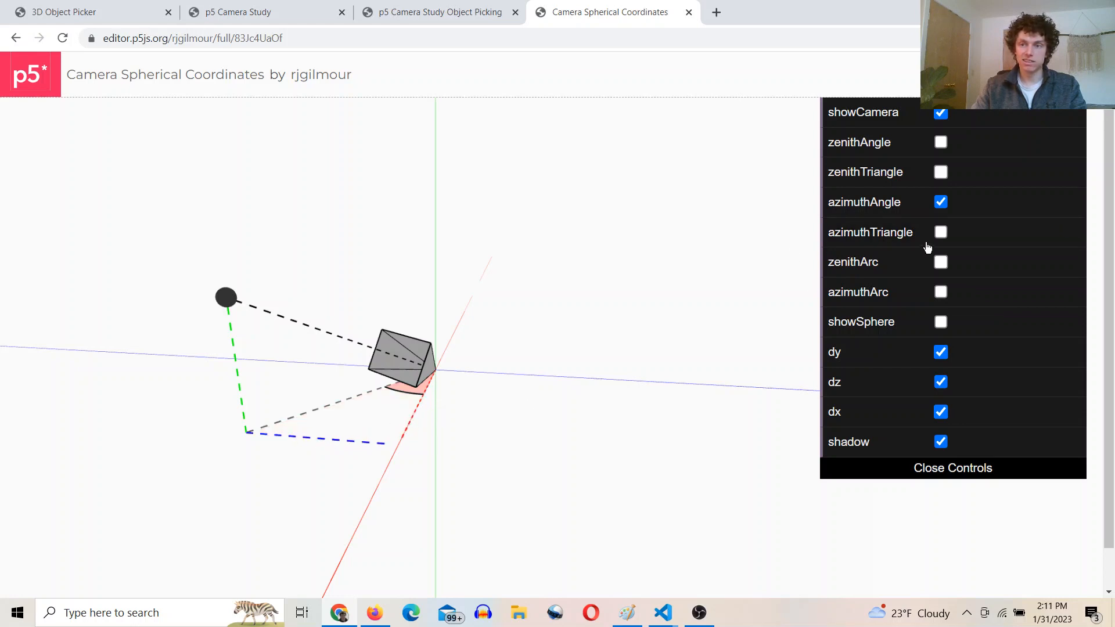
pyautogui.click(939, 232)
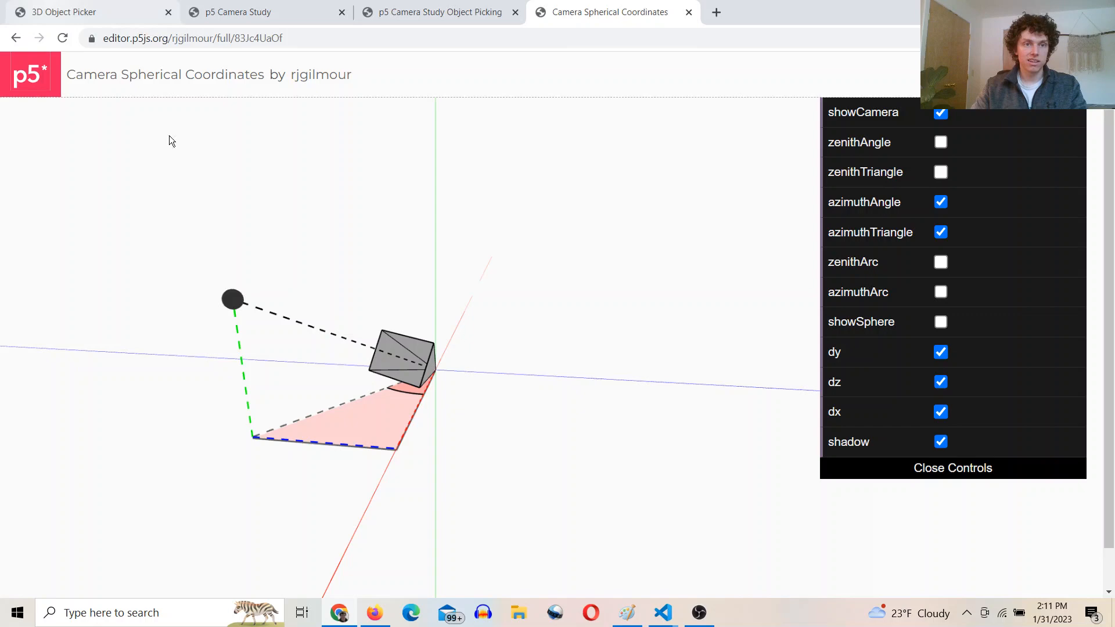
pyautogui.click(85, 12)
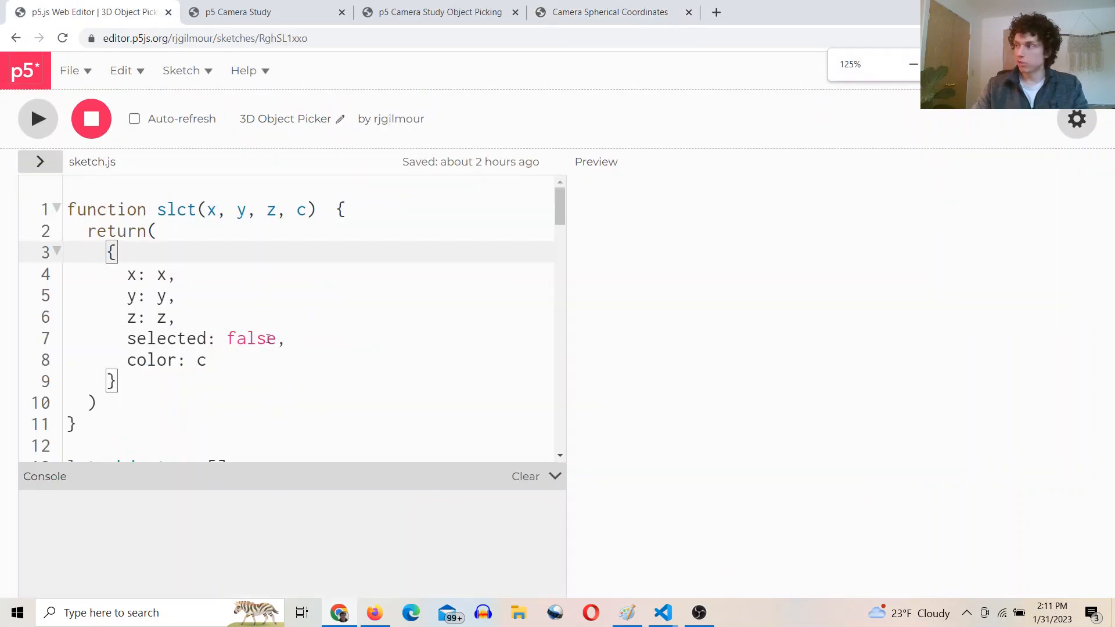
# Step: Highlight the eyeX minus centerX argument of the azimuth atan2, then return to the running sketch
pyautogui.scroll(-3)
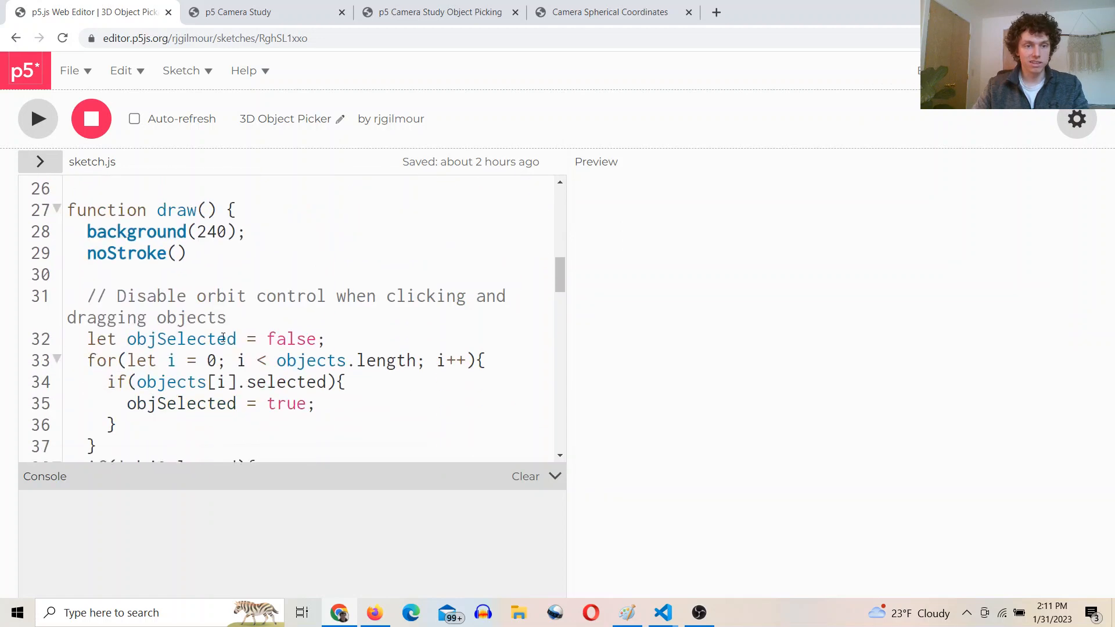
pyautogui.scroll(-3)
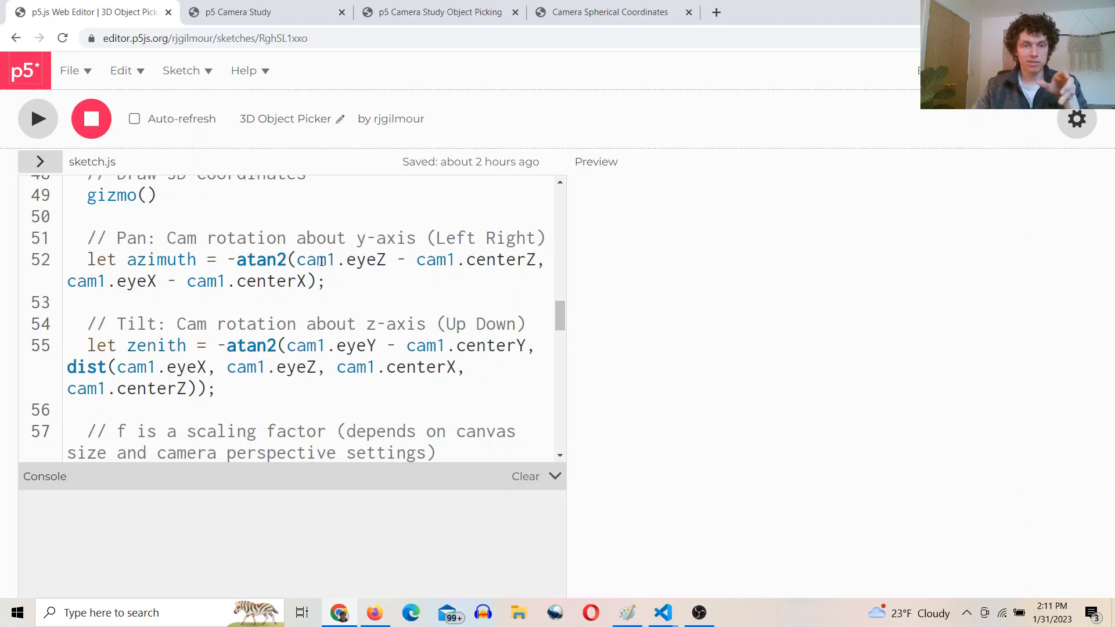
pyautogui.moveTo(298, 259); pyautogui.dragTo(515, 258)
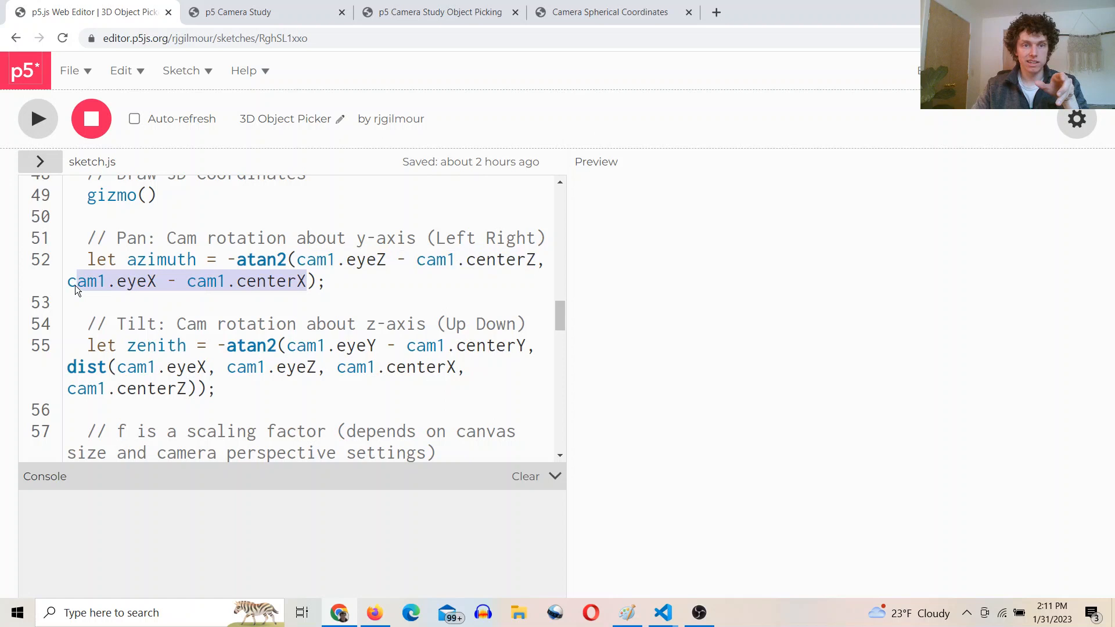
pyautogui.click(608, 11)
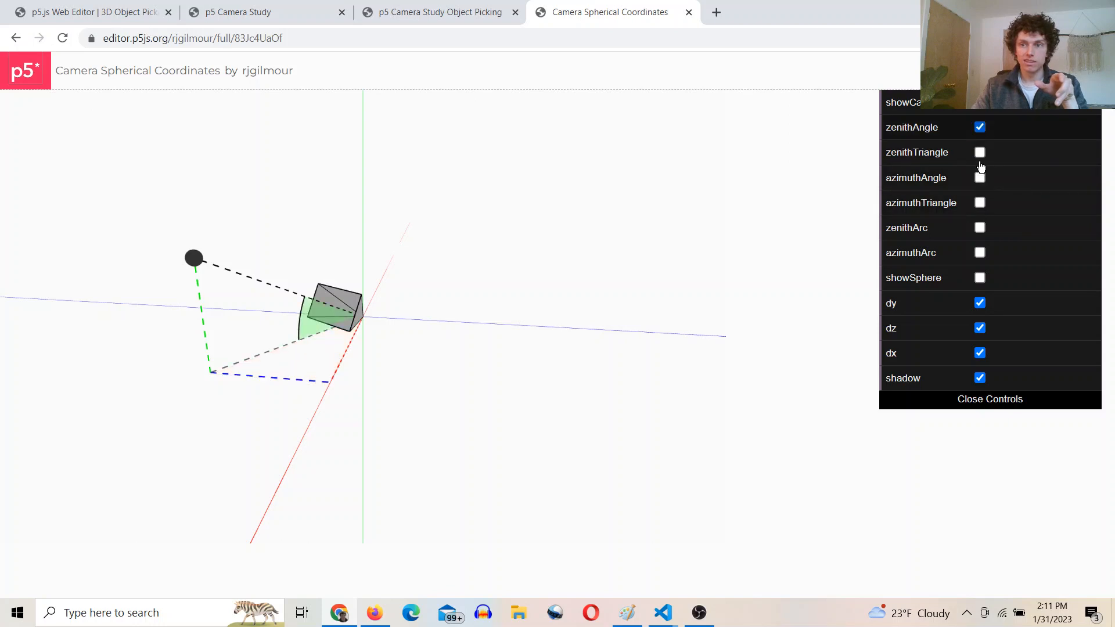
# Step: Show the zenith triangle in the diagram and flip between the sketch and the Object Picker code
pyautogui.click(980, 153)
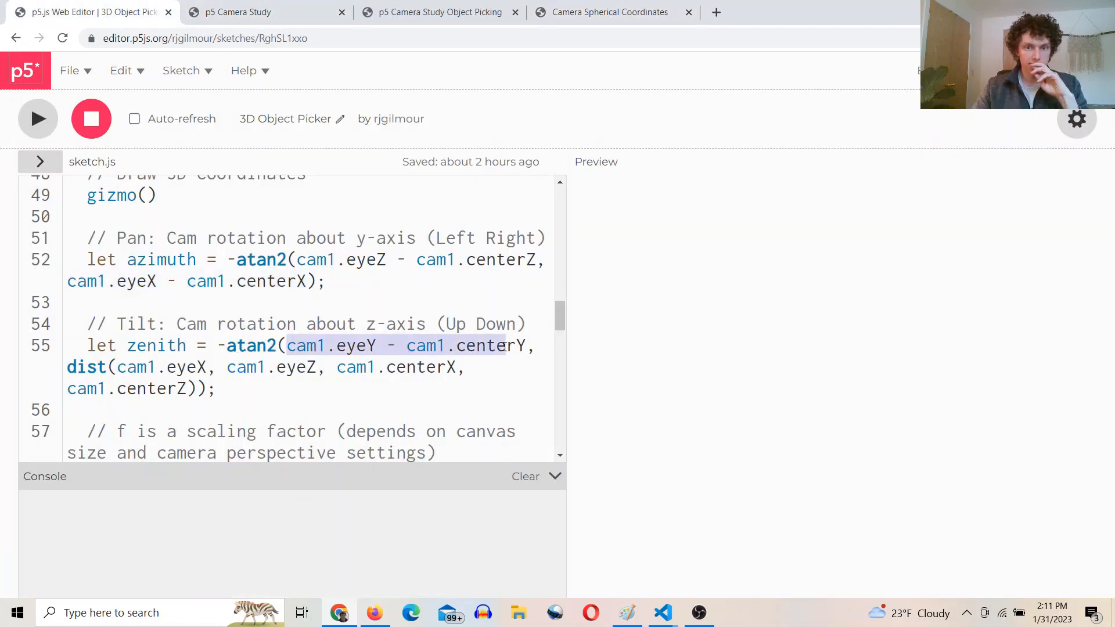
pyautogui.click(608, 11)
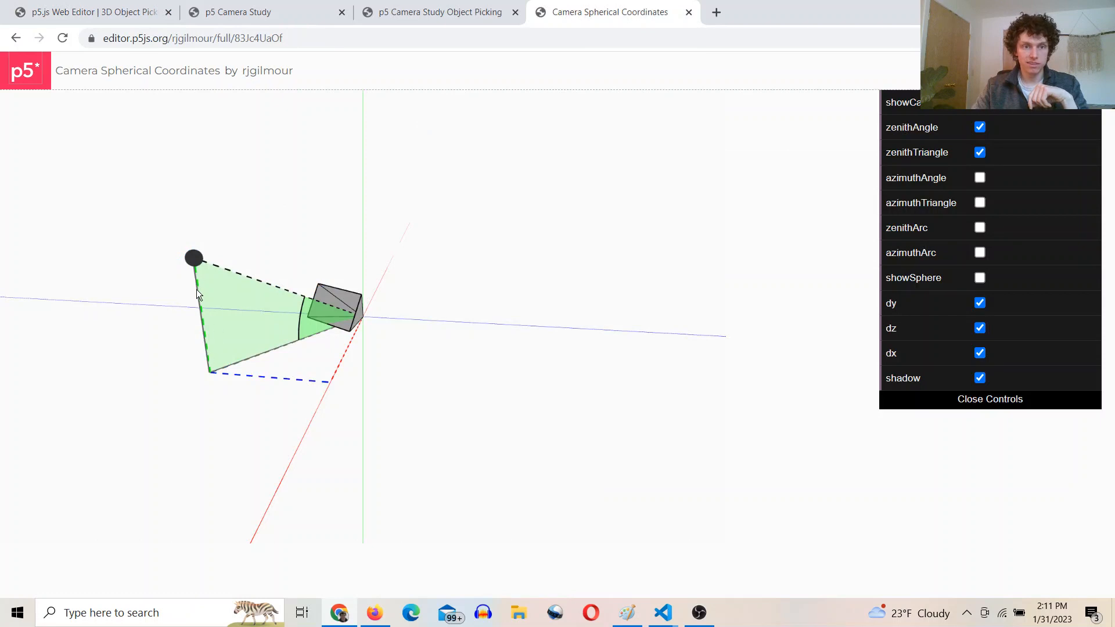
pyautogui.click(93, 12)
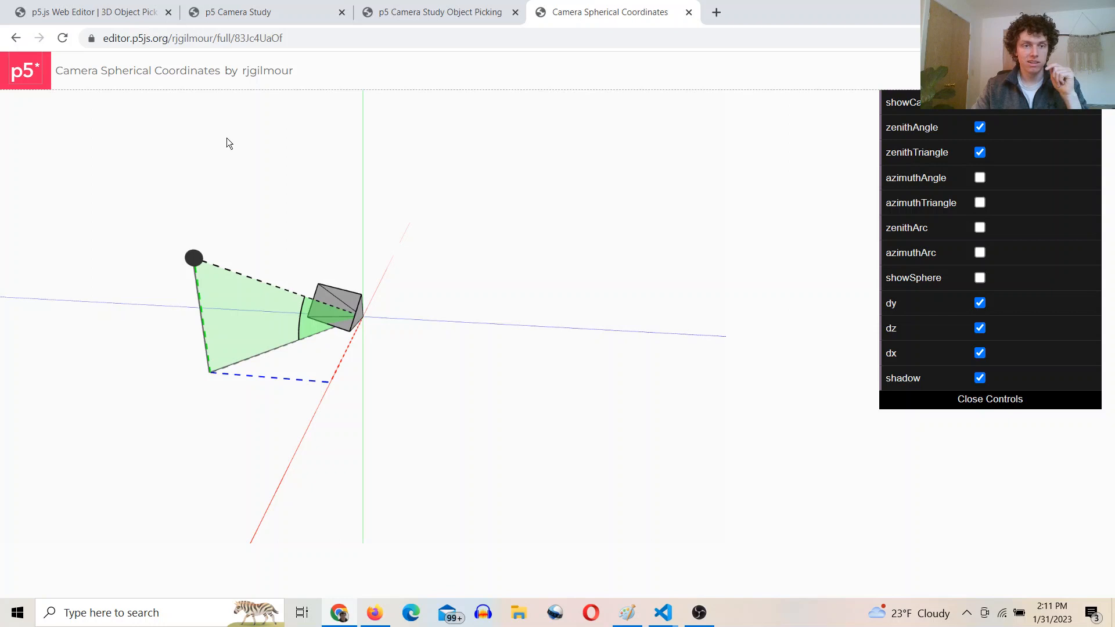
pyautogui.click(93, 12)
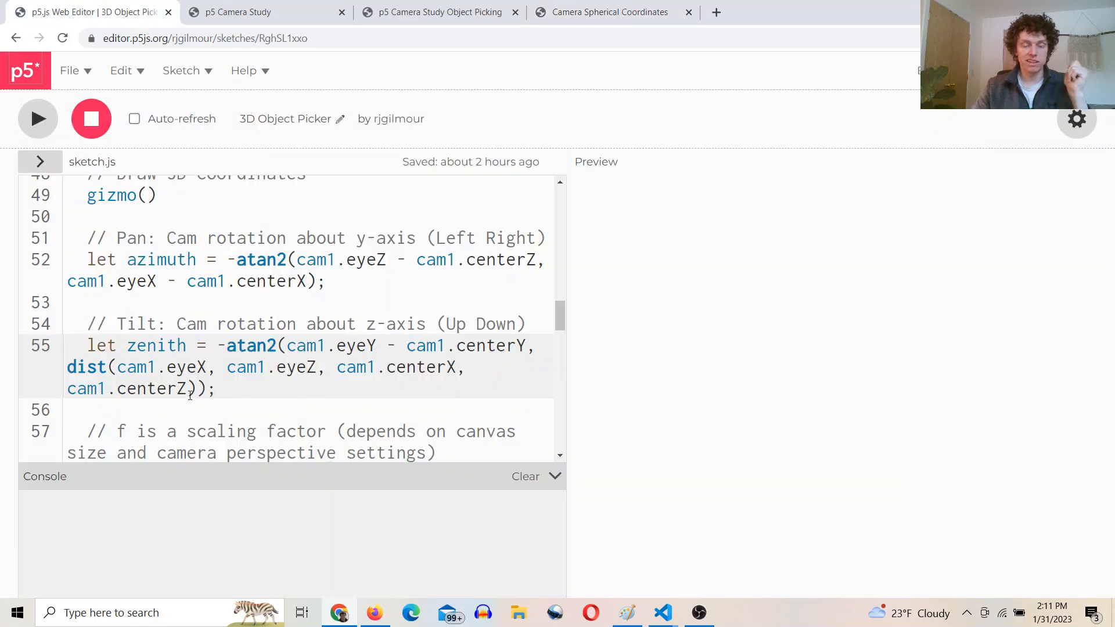
# Step: Highlight the eyeX and eyeZ terms inside dist, compare with the diagram, and return to the code
pyautogui.moveTo(391, 367); pyautogui.dragTo(192, 388)
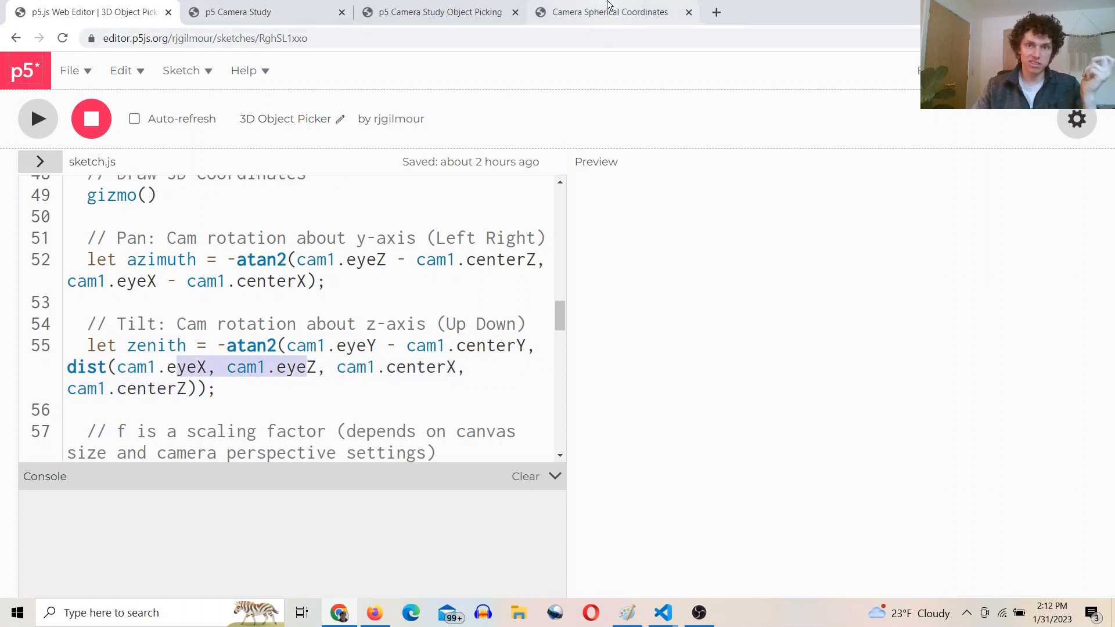
pyautogui.click(610, 12)
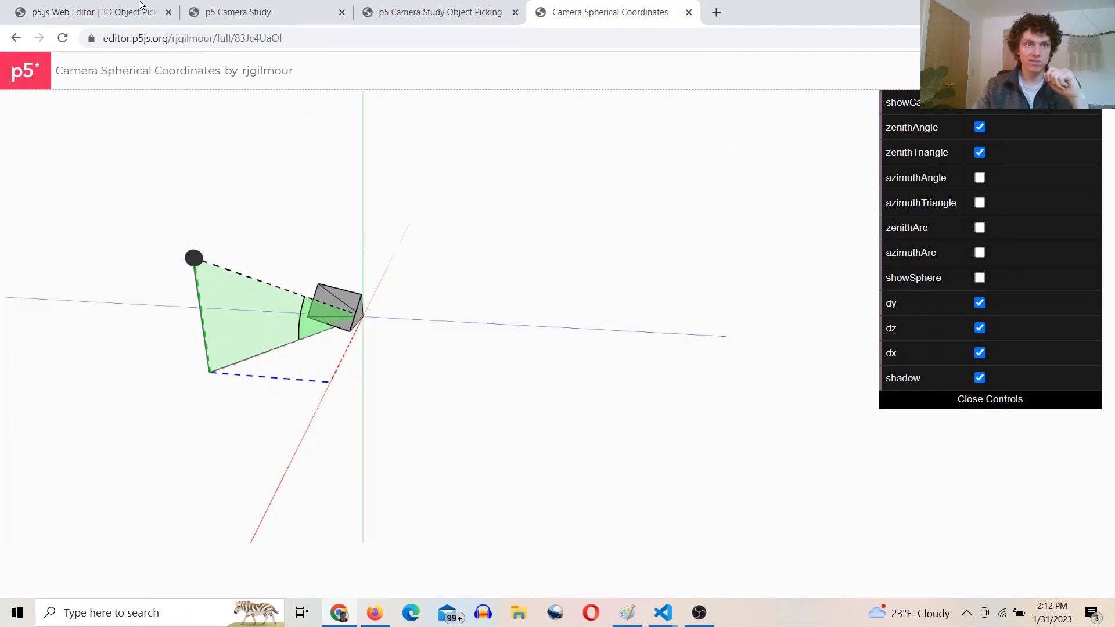
pyautogui.click(85, 12)
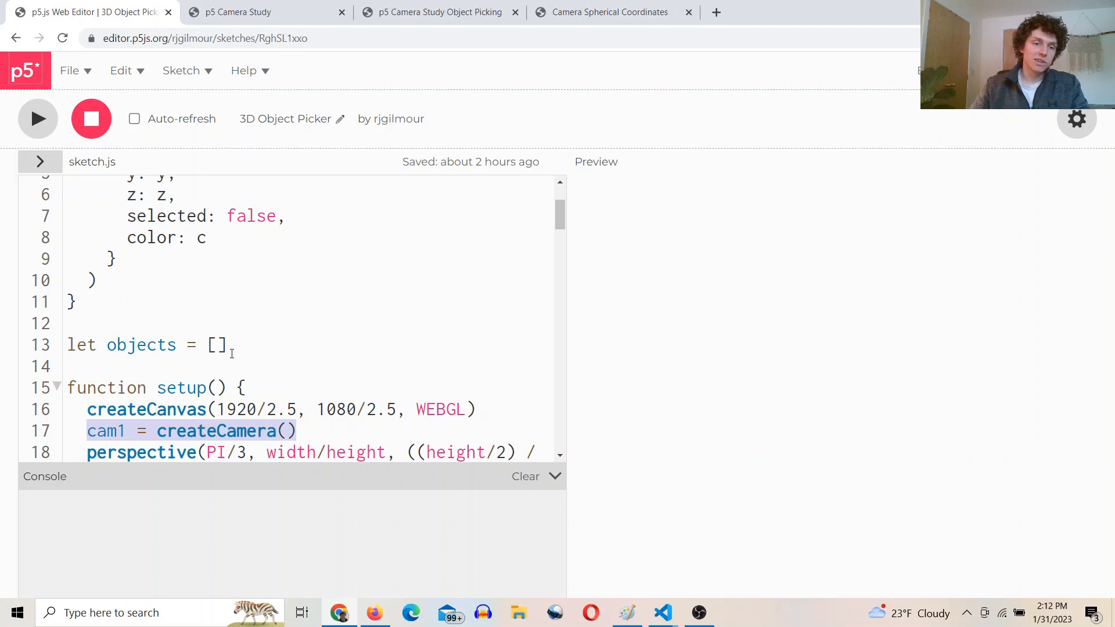
# Step: Scroll through draw(), then bring up the running Camera Study Object Picking sketch with its spheres
pyautogui.scroll(-3)
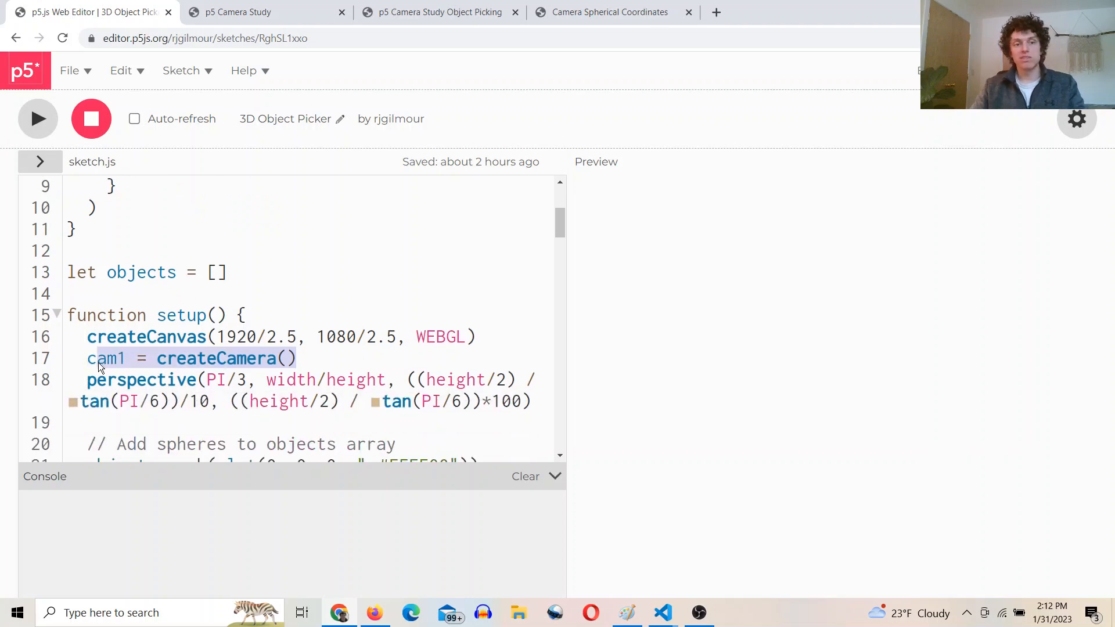
pyautogui.scroll(-3)
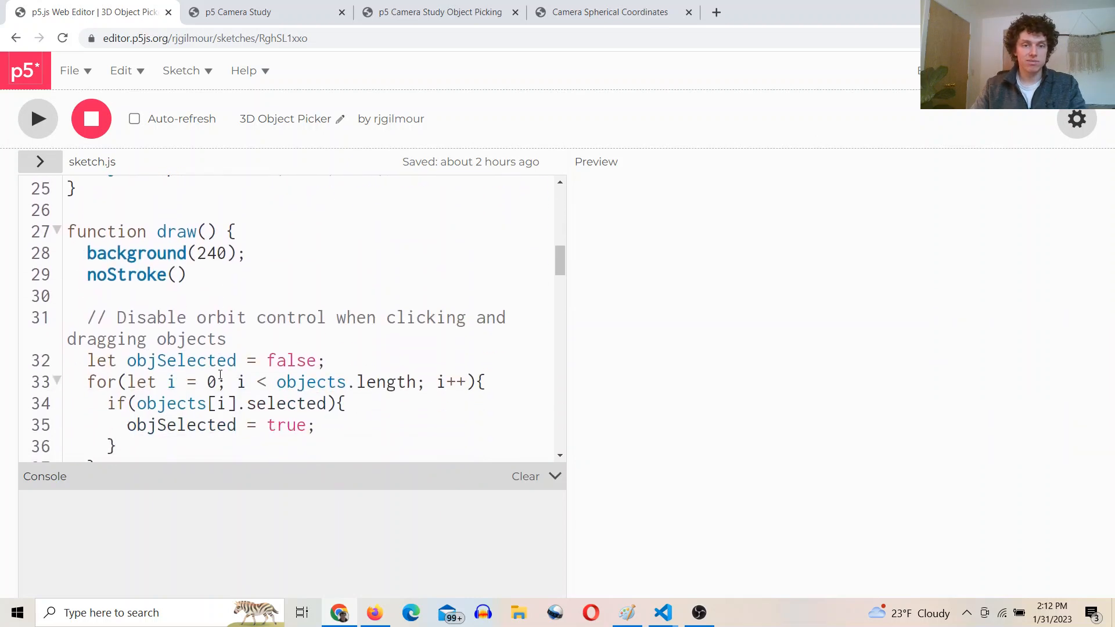
pyautogui.scroll(-3)
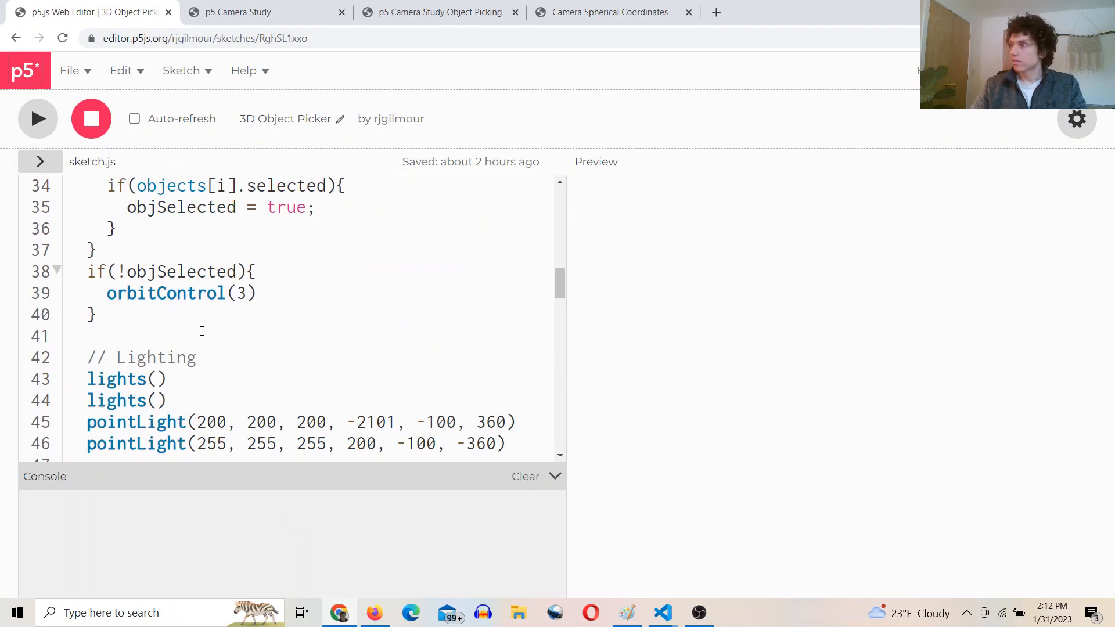
pyautogui.click(438, 12)
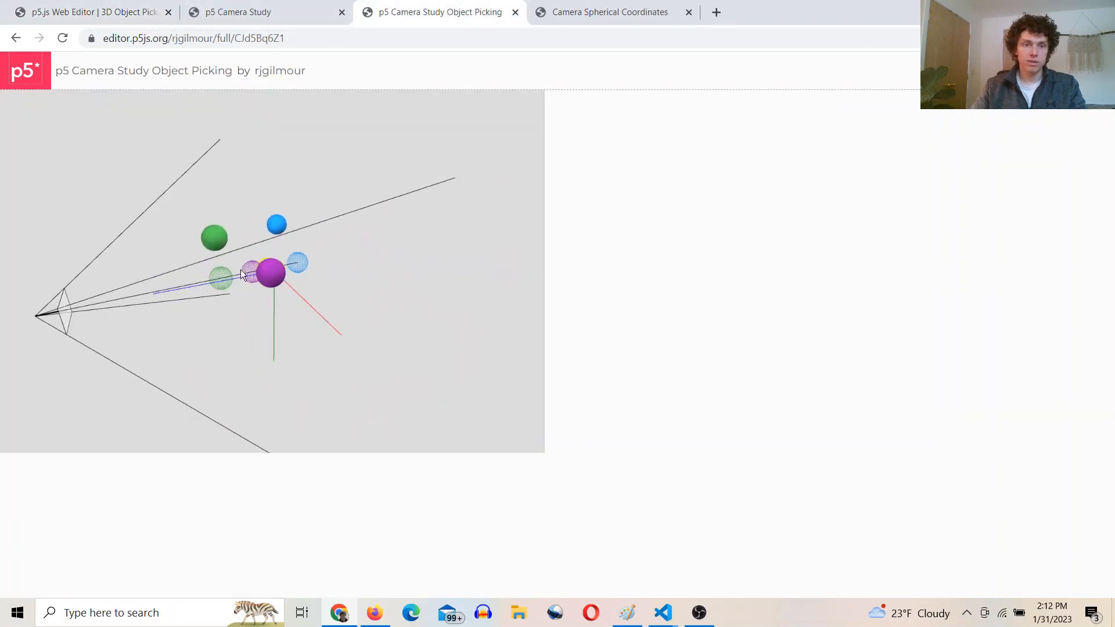
pyautogui.click(238, 12)
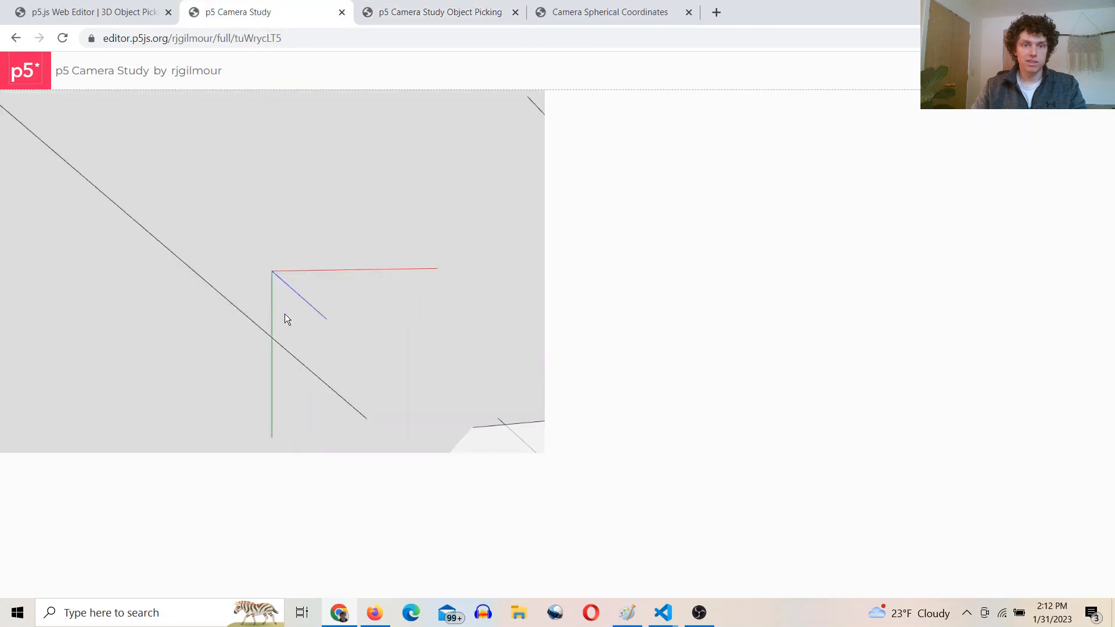
pyautogui.click(439, 12)
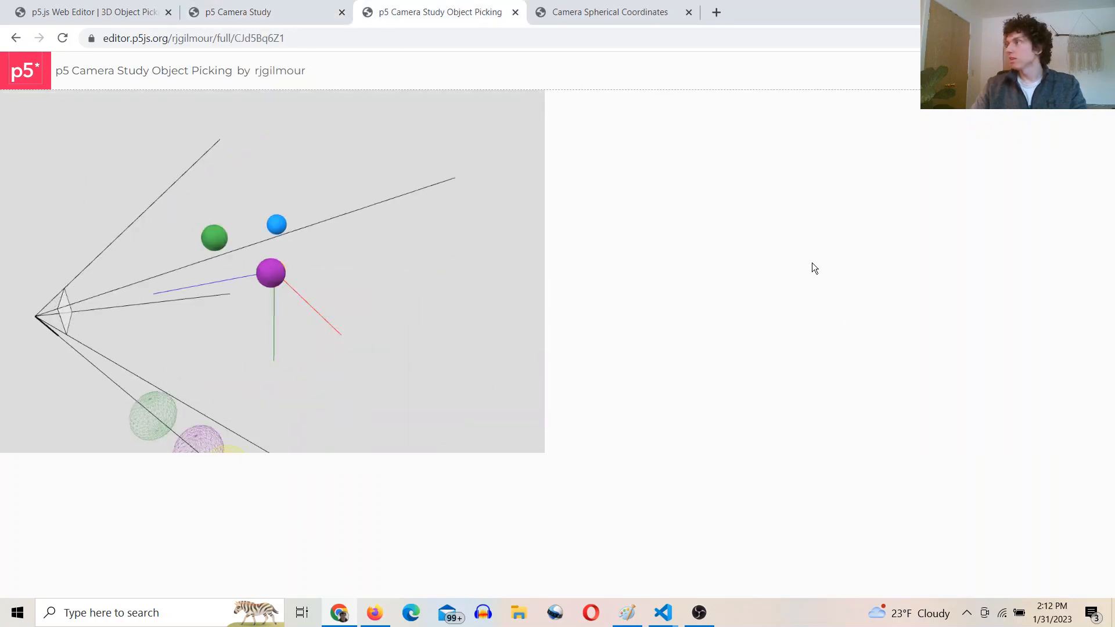